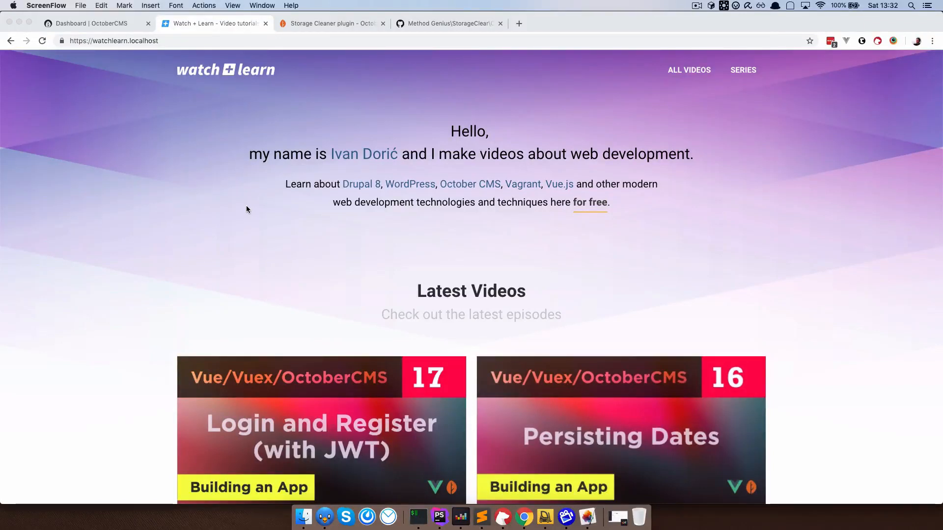
# Step: Scroll the Watch + Learn homepage and switch to the OctoberCMS back-end dashboard
pyautogui.scroll(-3)
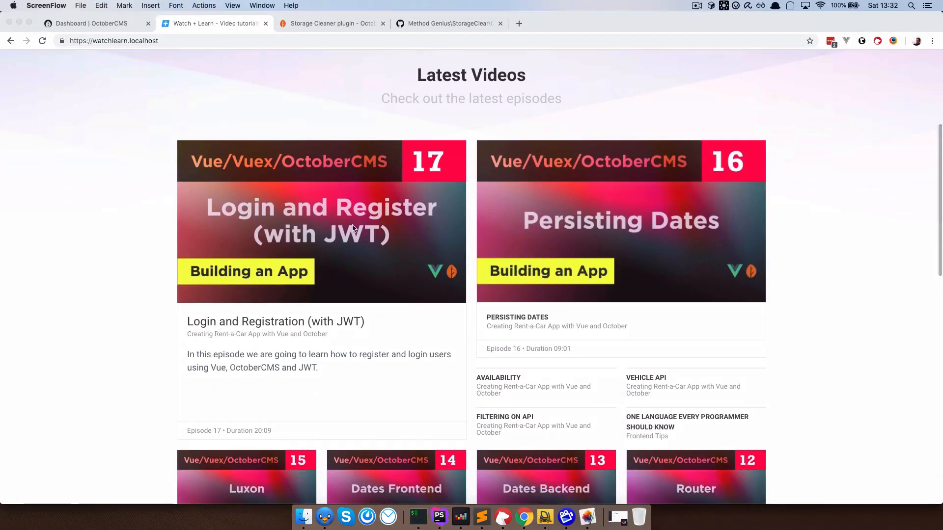
pyautogui.moveTo(371, 352)
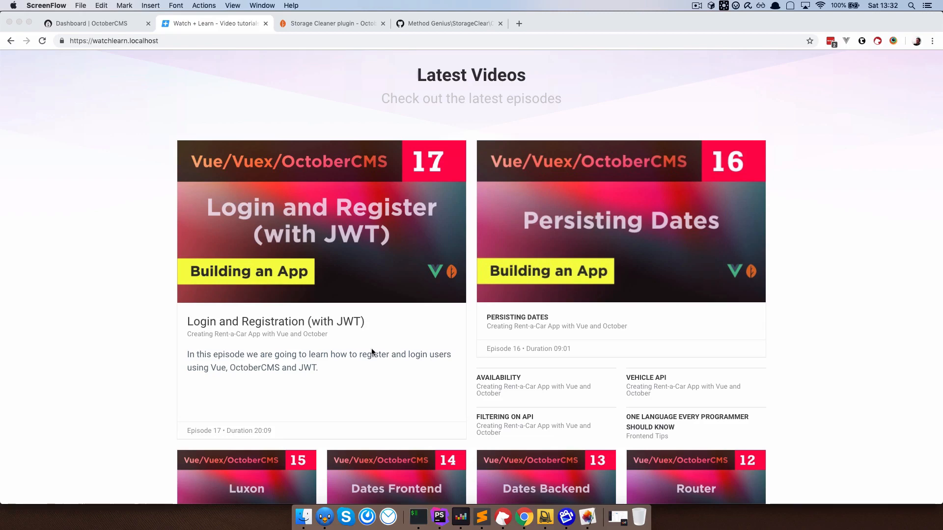
pyautogui.click(370, 389)
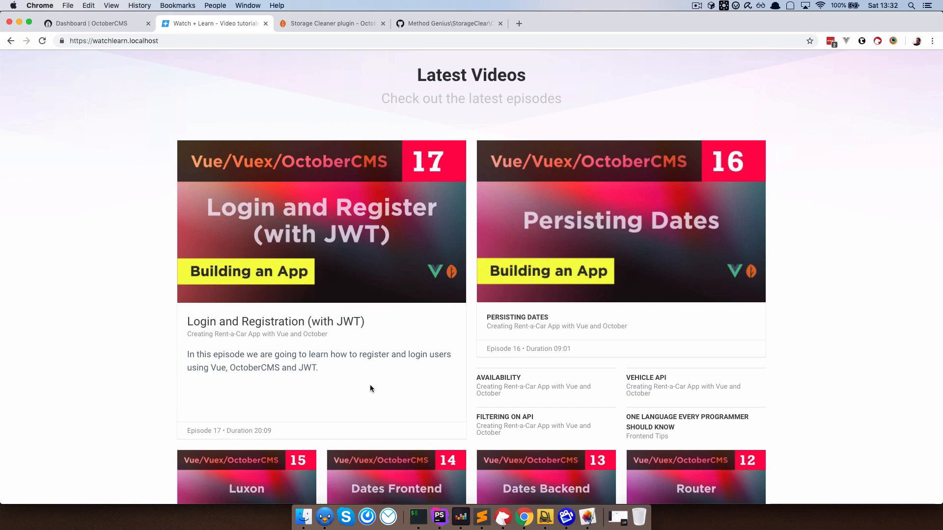
pyautogui.moveTo(360, 356)
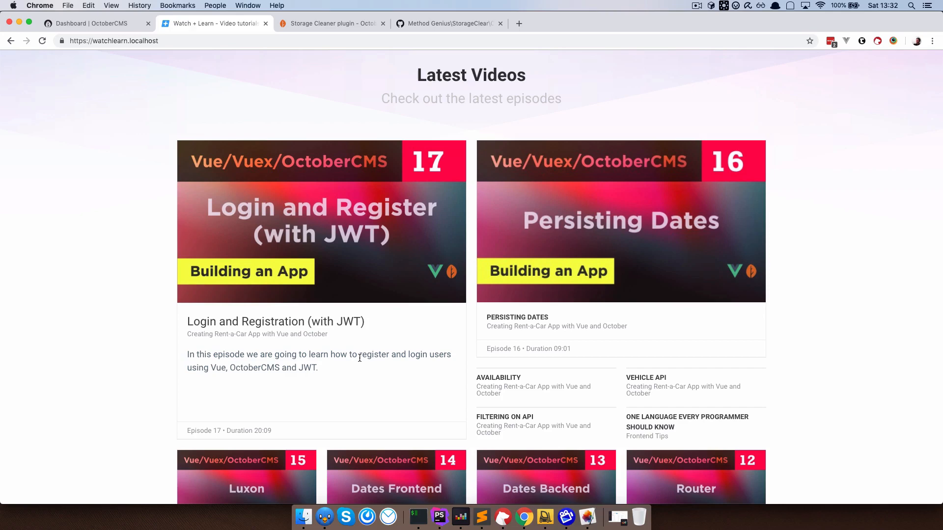
pyautogui.moveTo(416, 271)
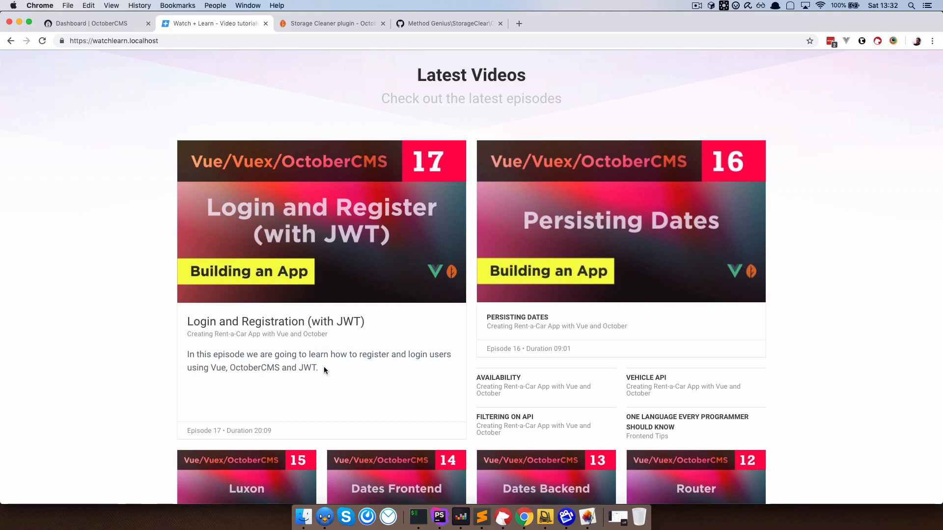
pyautogui.moveTo(366, 387)
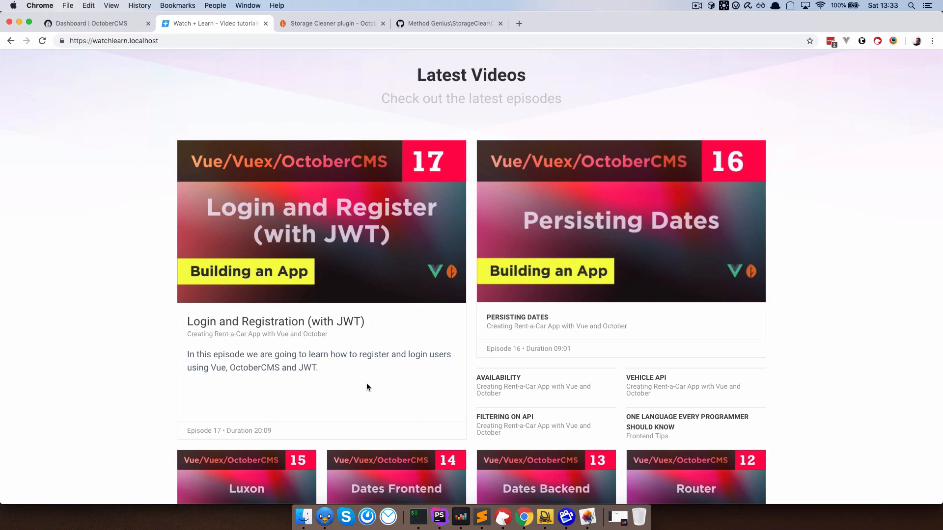
pyautogui.moveTo(343, 390)
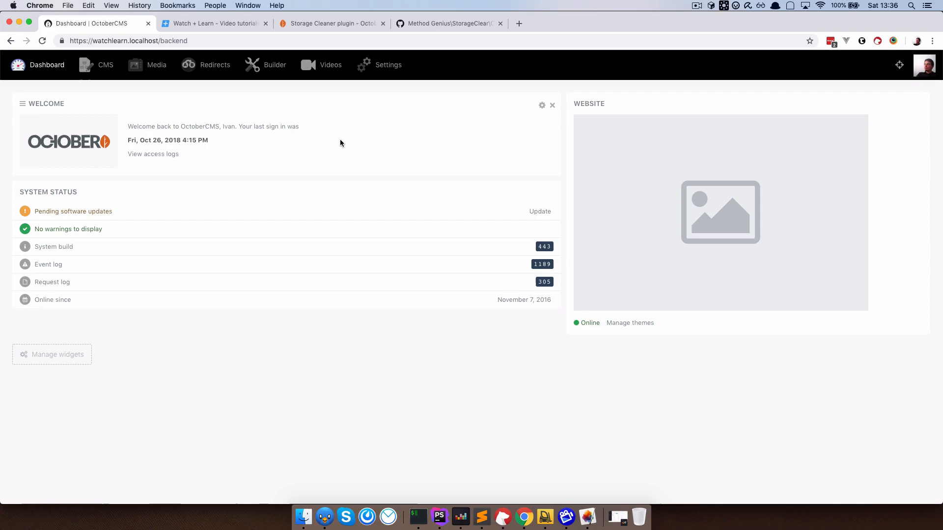
# Step: Reach Install plugins via Settings > Updates & Plugins and search for Storage Cleaner
pyautogui.click(388, 65)
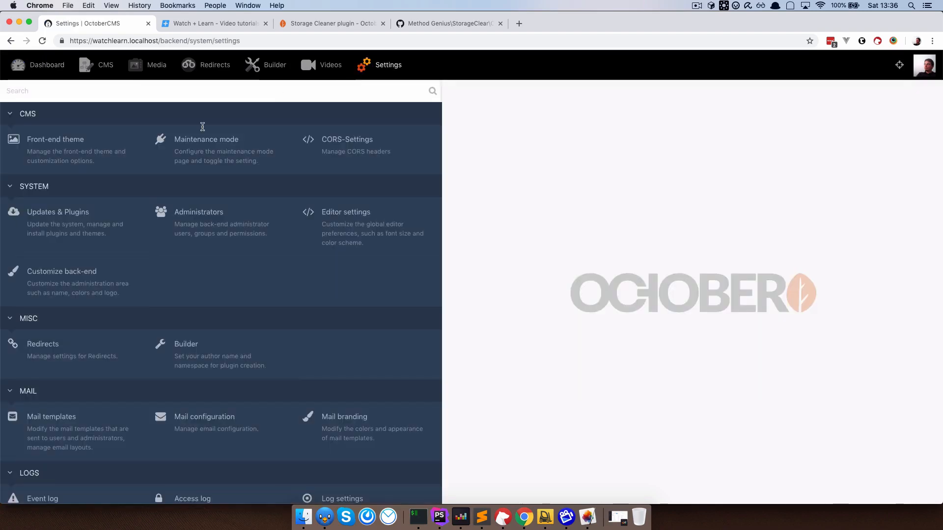
pyautogui.click(58, 212)
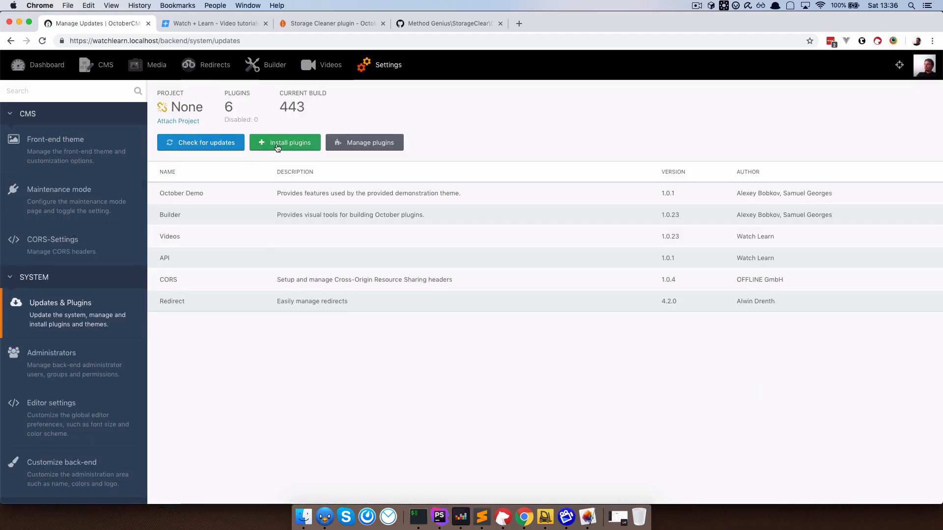
pyautogui.click(285, 143)
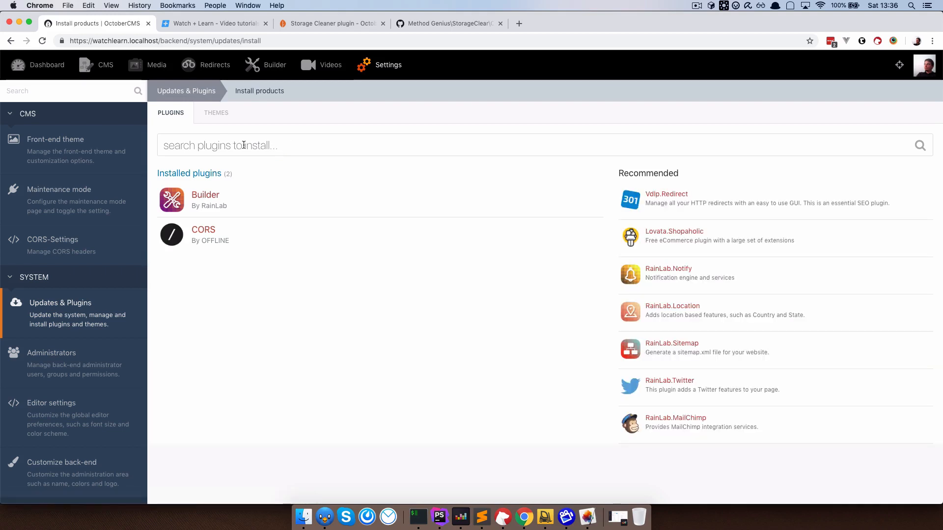
pyautogui.write('S')
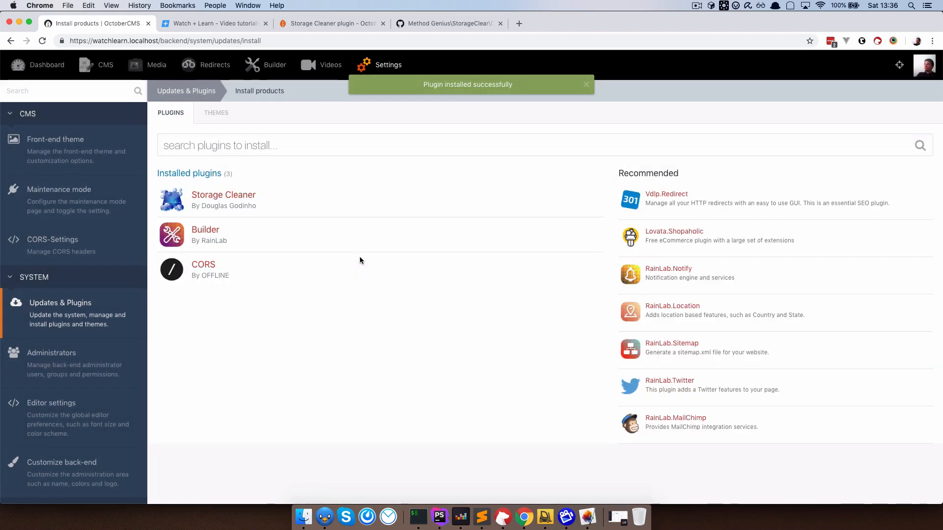
pyautogui.moveTo(323, 249)
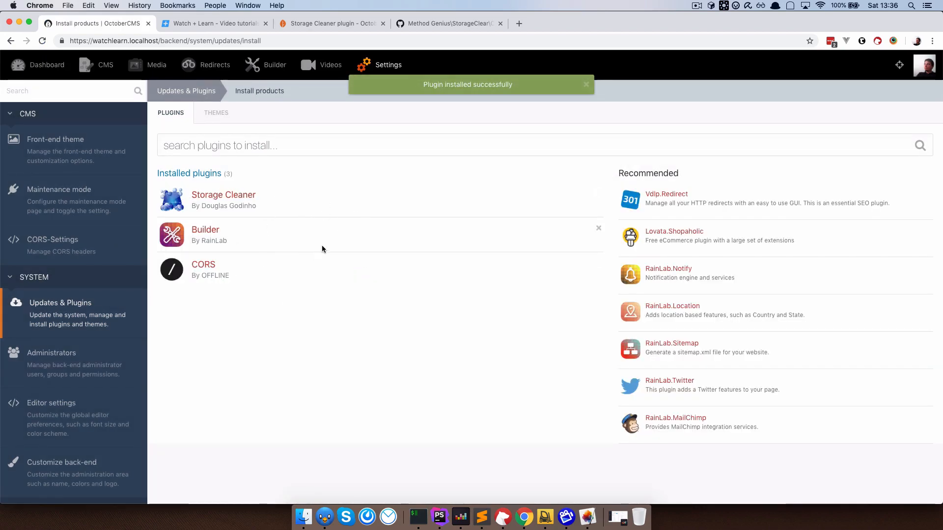
# Step: Review the Storage Cleaner marketplace page and highlight the shell_exec requirement
pyautogui.click(331, 23)
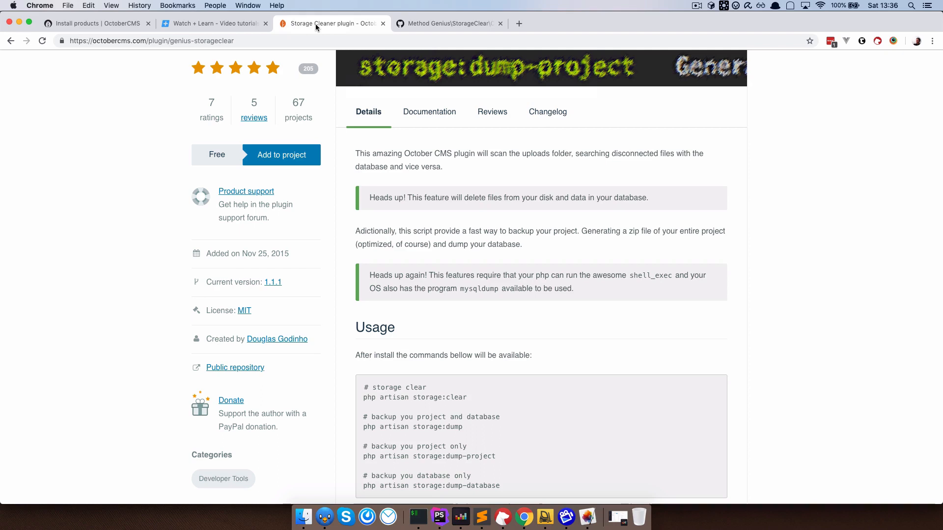
pyautogui.scroll(-3)
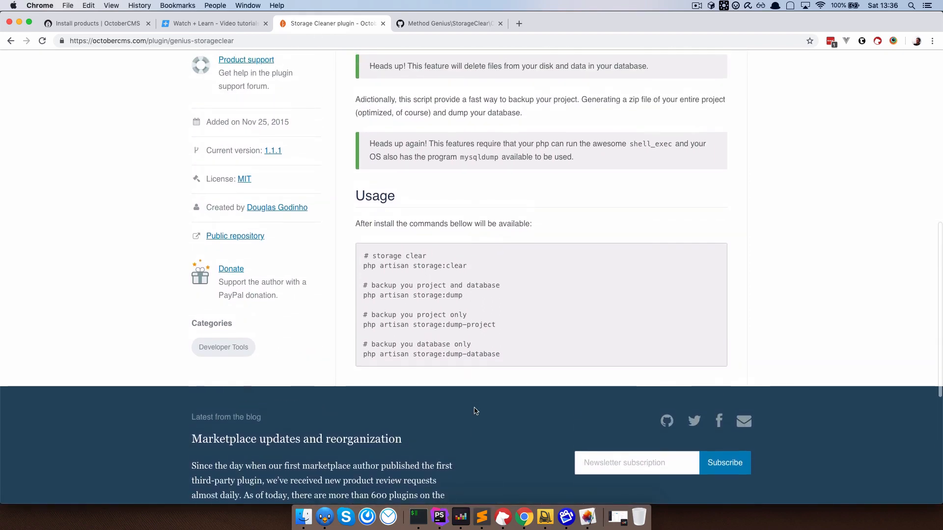
pyautogui.scroll(3)
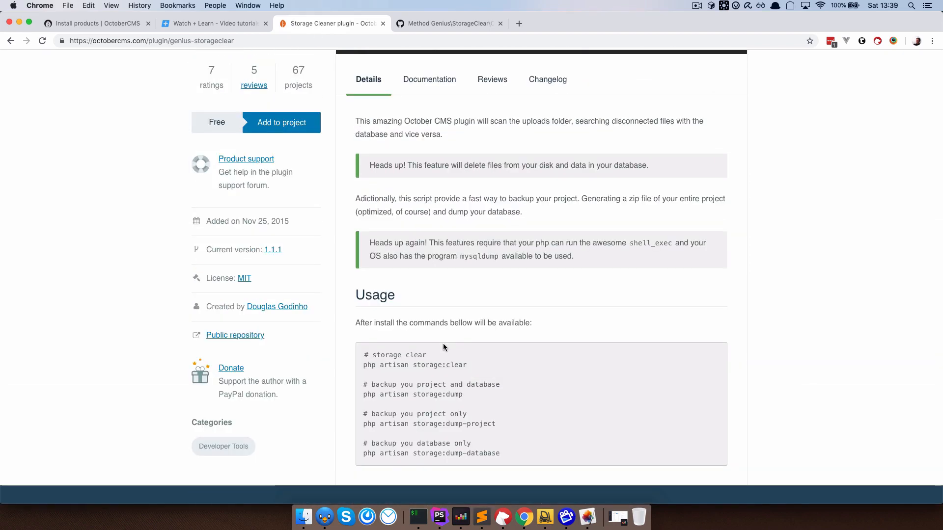
pyautogui.moveTo(475, 366)
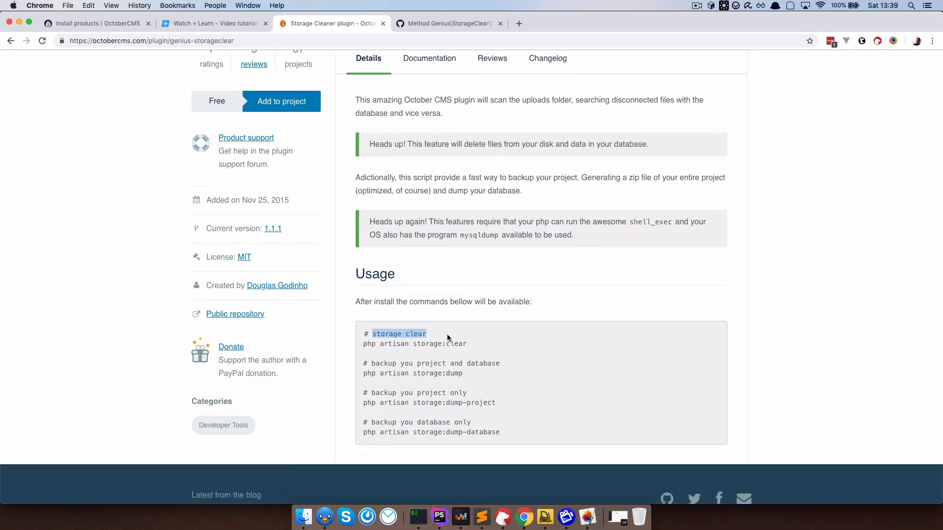
pyautogui.moveTo(400, 371)
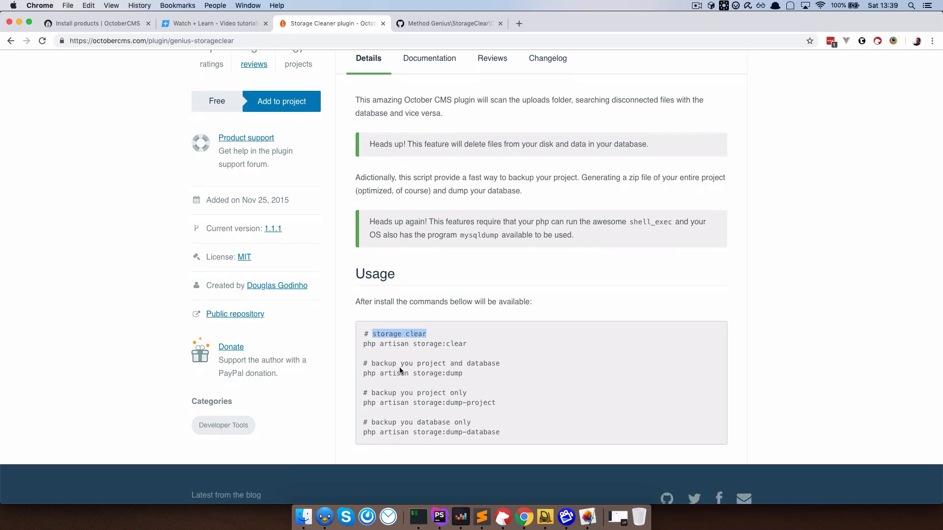
pyautogui.moveTo(373, 396)
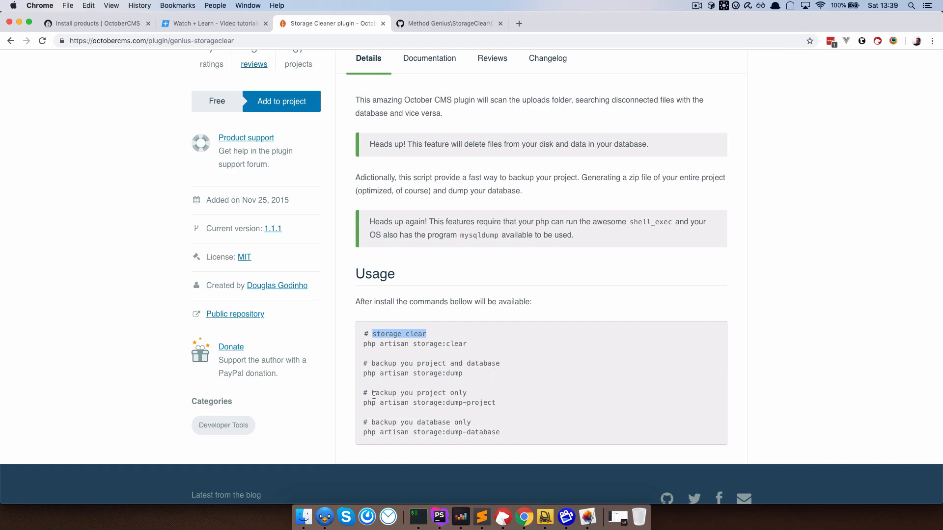
pyautogui.moveTo(414, 425)
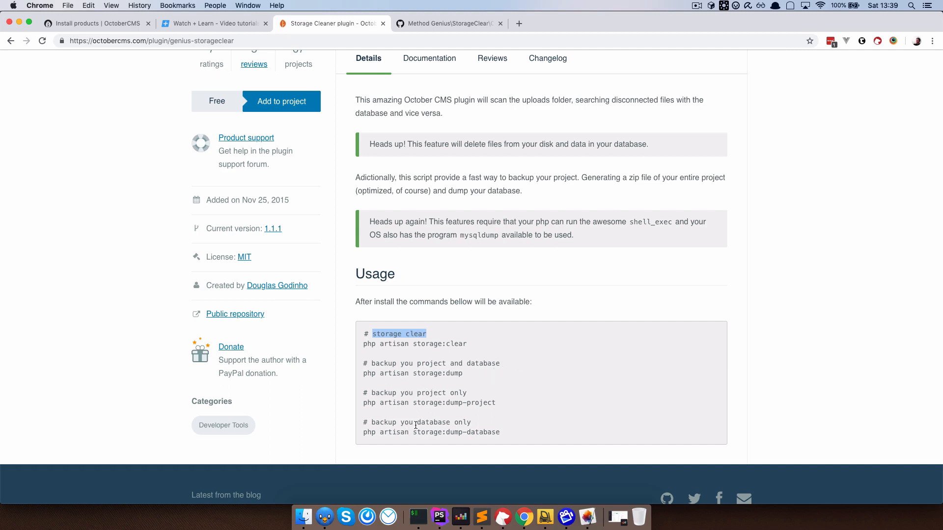
pyautogui.scroll(3)
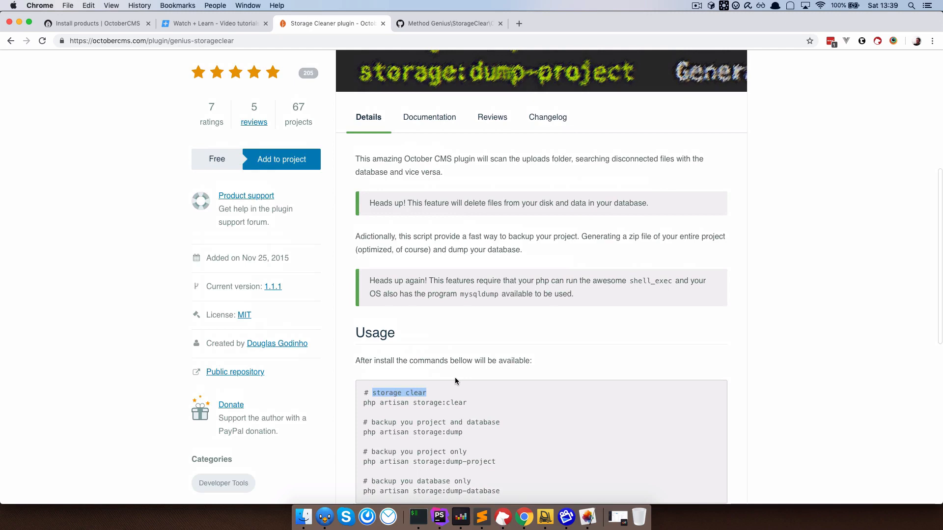
pyautogui.moveTo(666, 289)
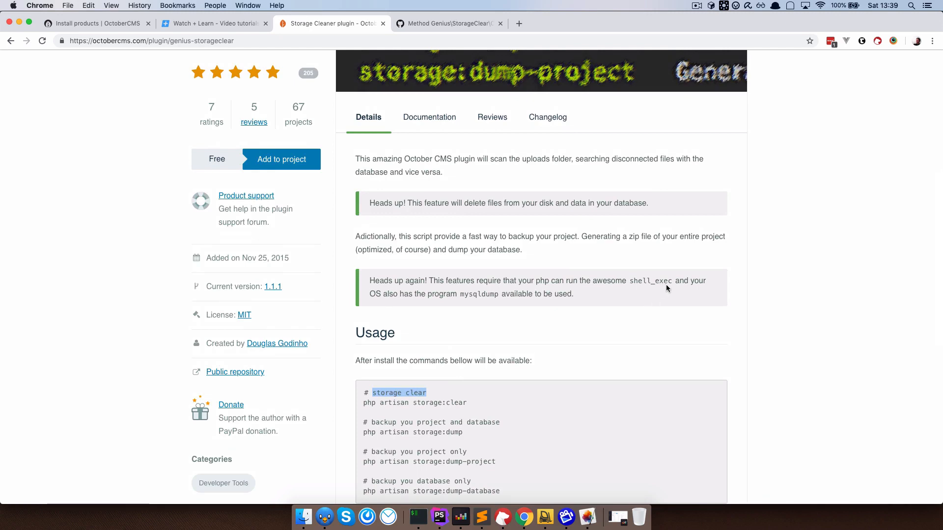
pyautogui.doubleClick(649, 281)
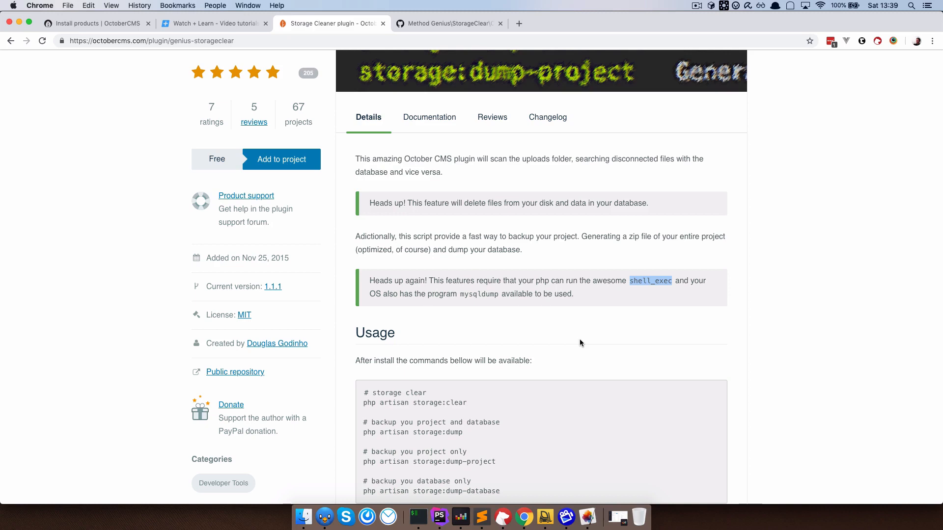
pyautogui.moveTo(502, 133)
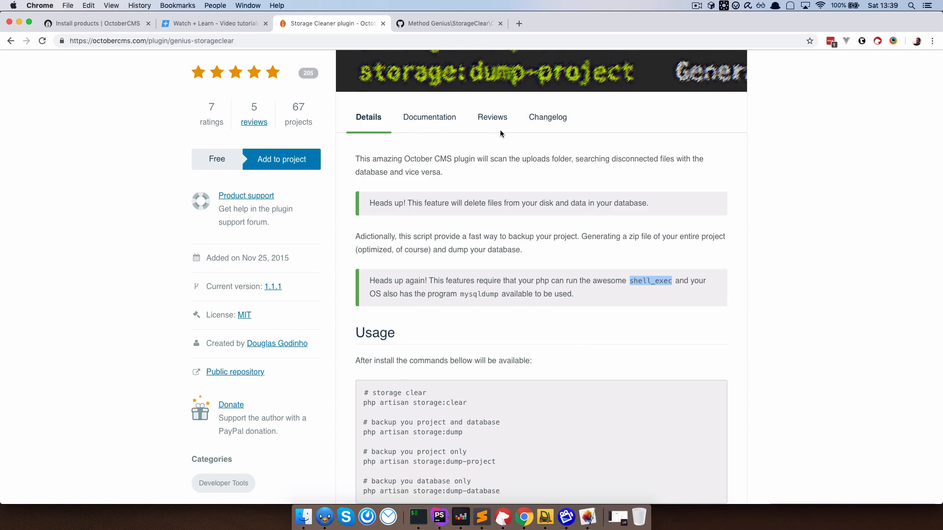
# Step: Read the plugin reviews, highlighting php.ini, disable_functions and shell_exec in the first review
pyautogui.click(492, 117)
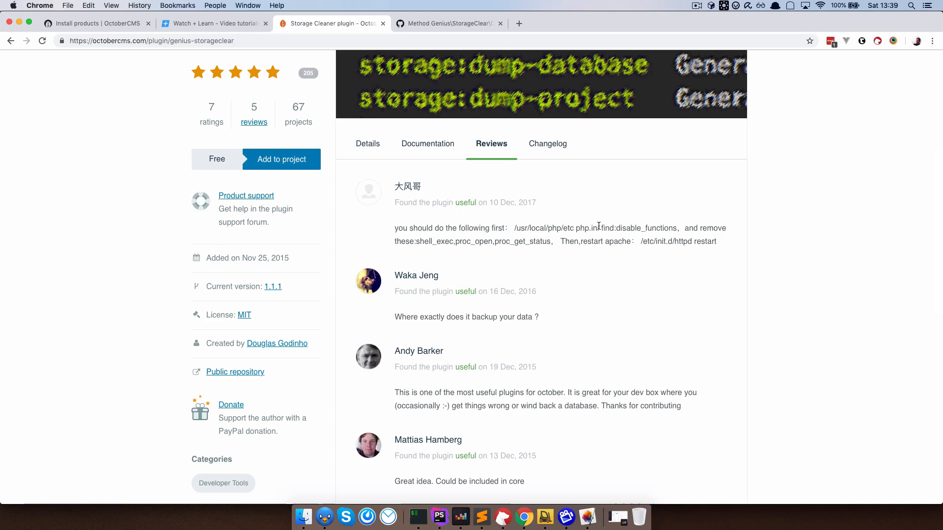
pyautogui.doubleClick(587, 228)
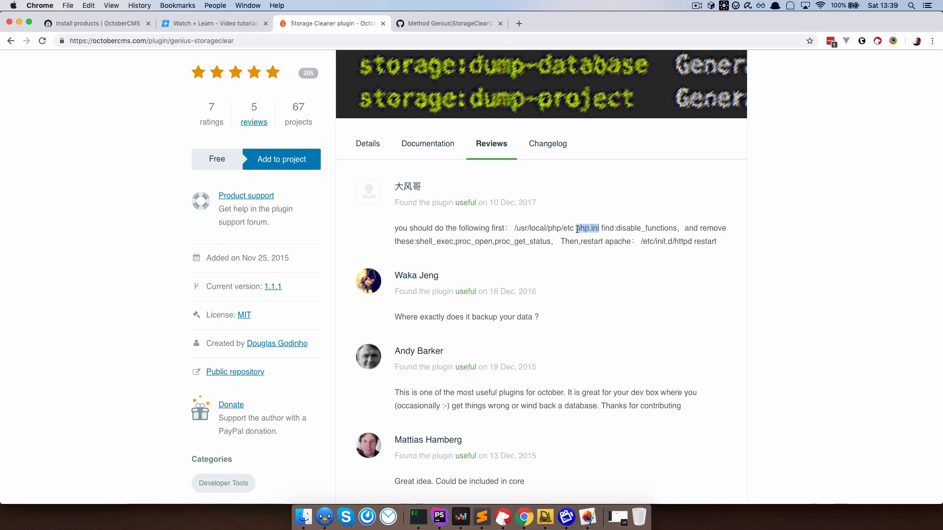
pyautogui.doubleClick(646, 228)
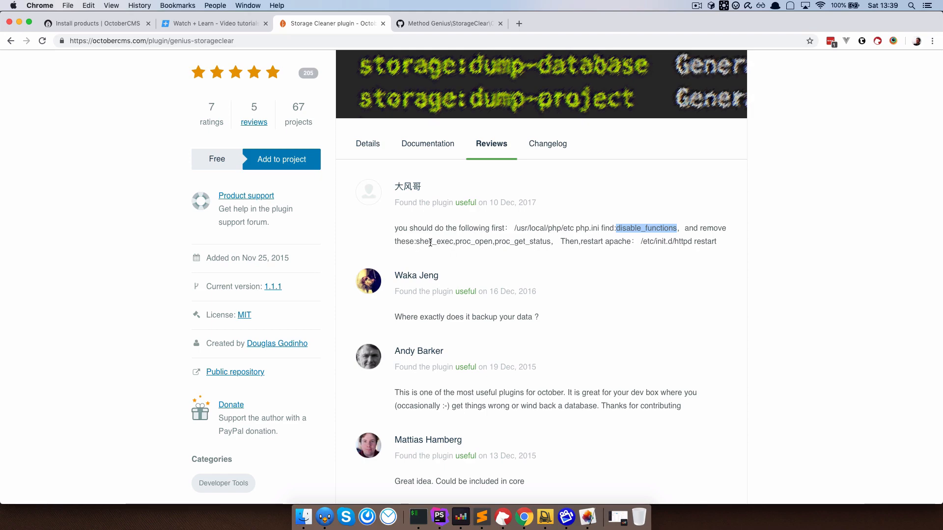
pyautogui.doubleClick(466, 241)
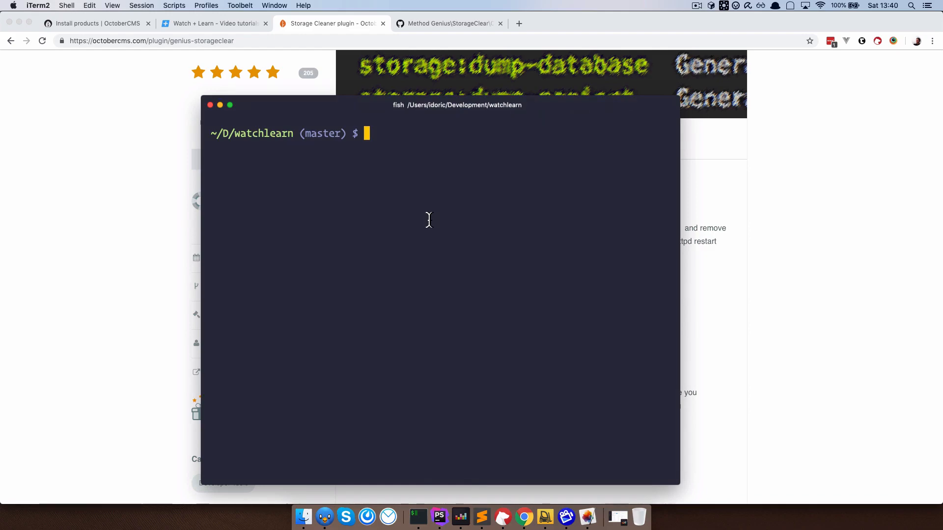
# Step: Run php --ini to locate the loaded config at /usr/local/etc/php/7.2/php.ini
pyautogui.write('php --ini')
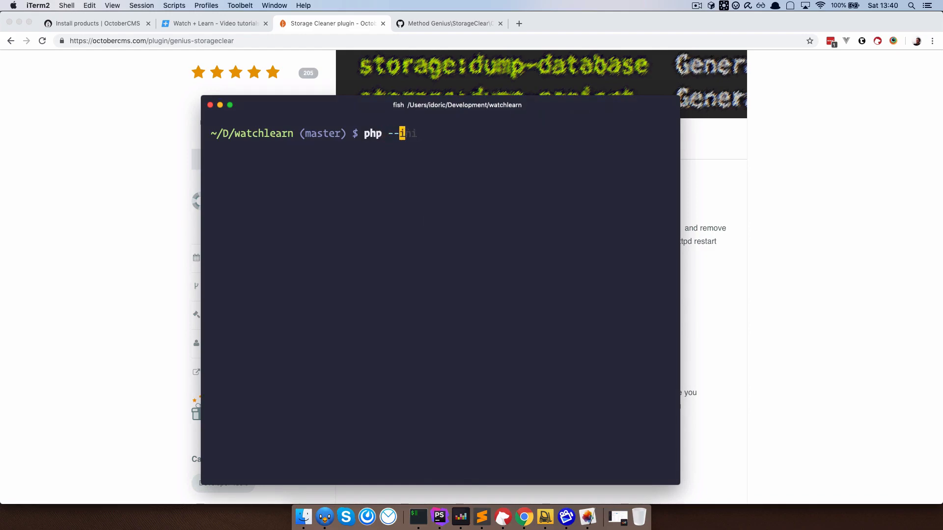
pyautogui.press('Return')
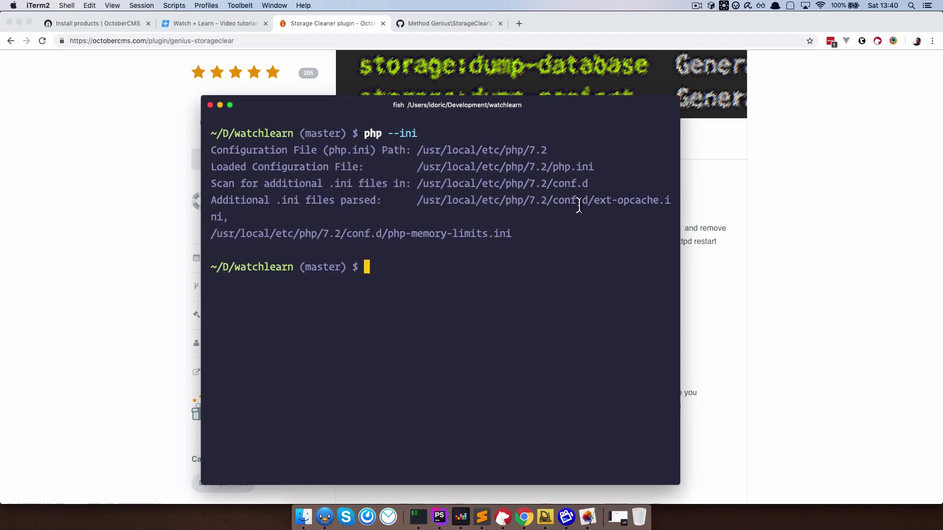
pyautogui.doubleClick(571, 167)
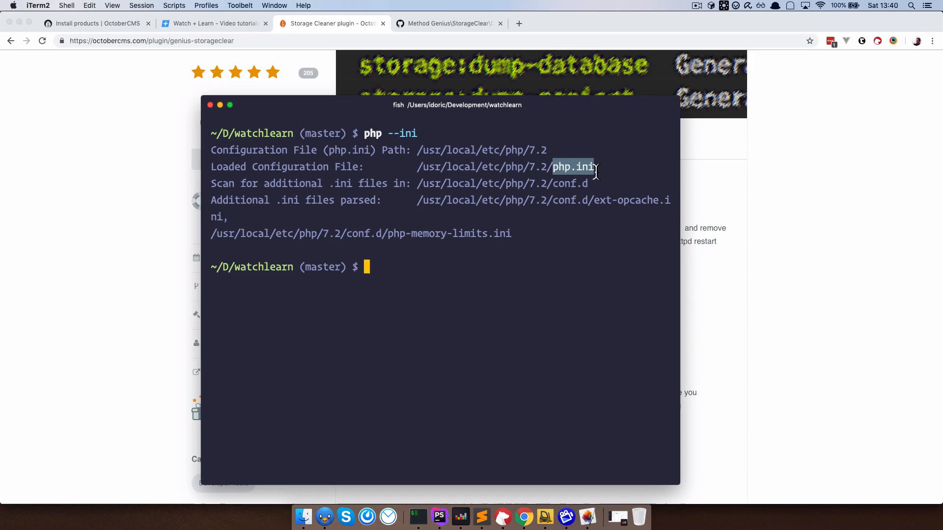
pyautogui.click(716, 274)
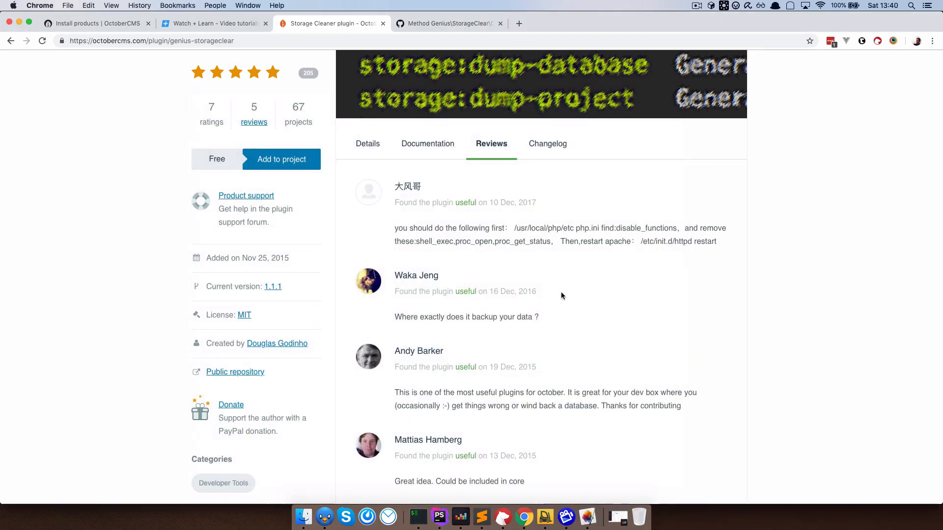
pyautogui.moveTo(646, 245)
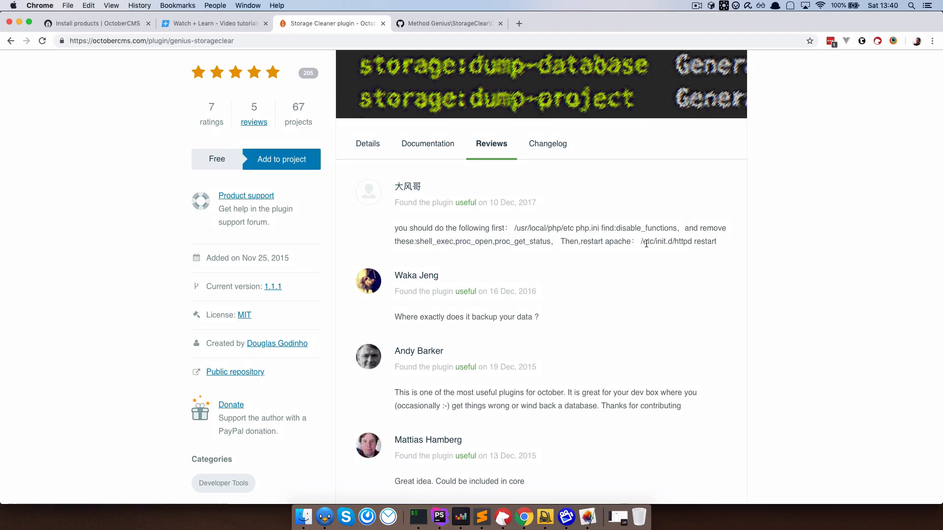
pyautogui.moveTo(481, 269)
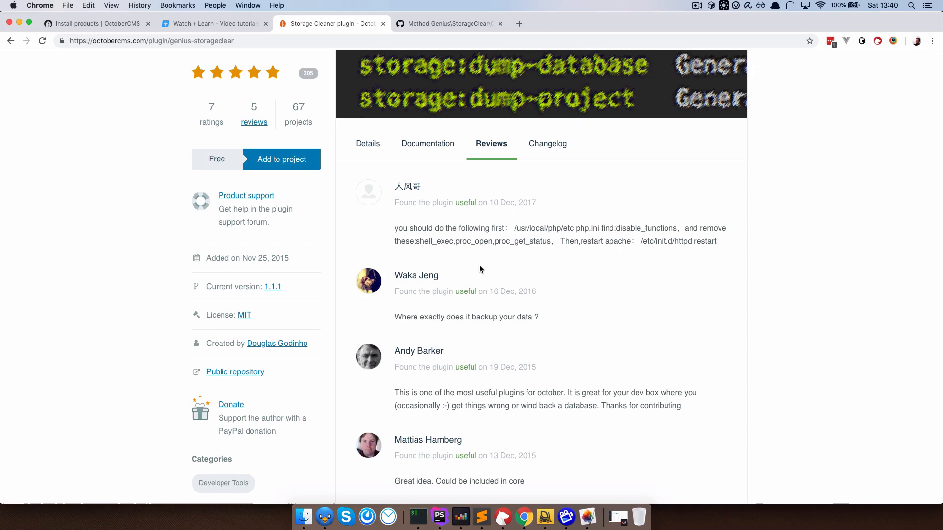
pyautogui.moveTo(417, 243)
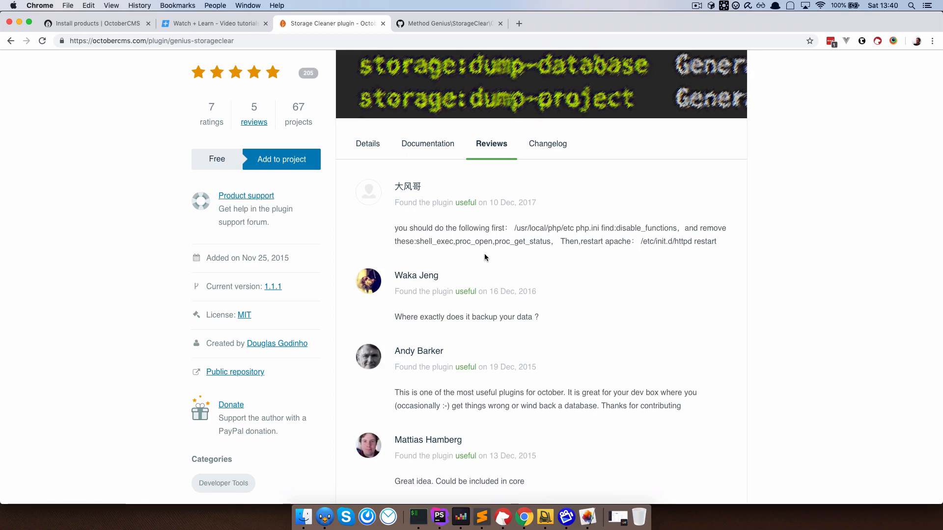
# Step: Return to the plugin's Details and scroll to the php artisan storage:clear usage line
pyautogui.click(368, 144)
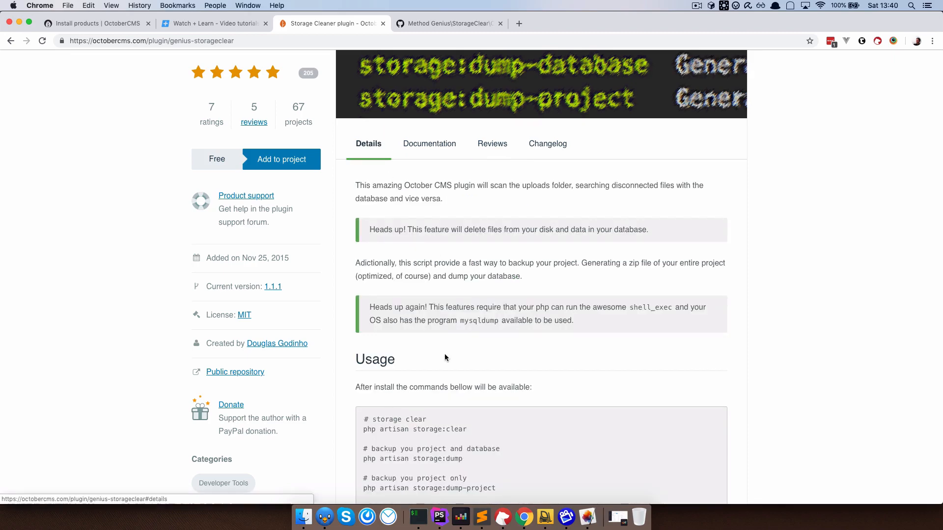
pyautogui.scroll(-3)
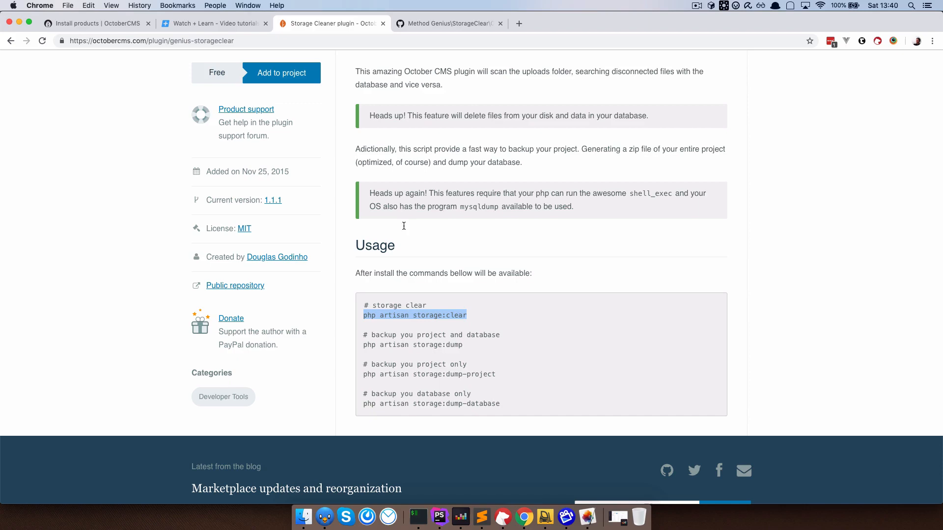
# Step: Run php artisan storage:clear, which fails with StorageClear::handle() does not exist
pyautogui.click(416, 516)
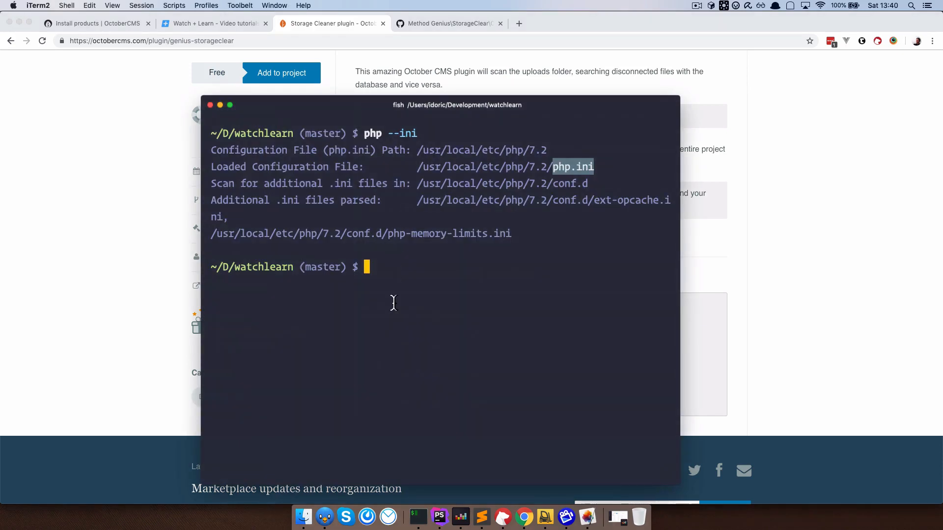
pyautogui.write('php artisan storage:clear')
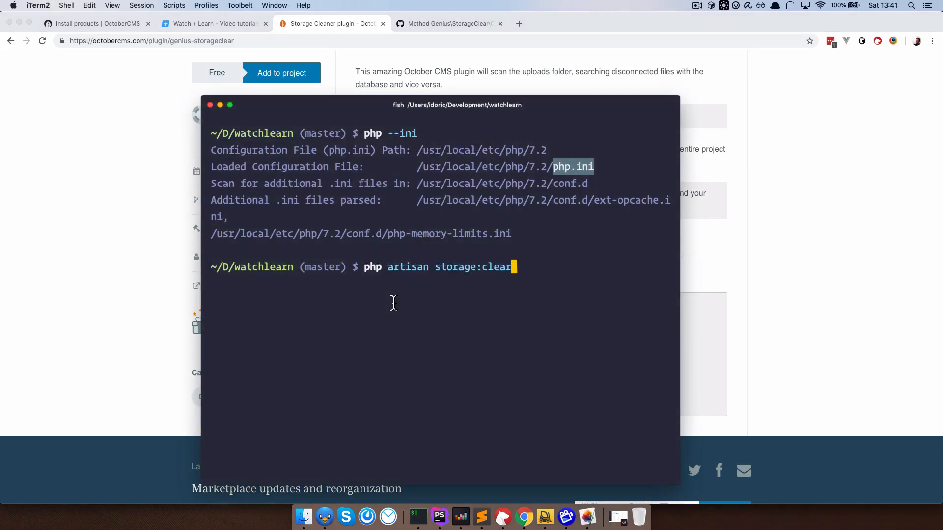
pyautogui.press('Return')
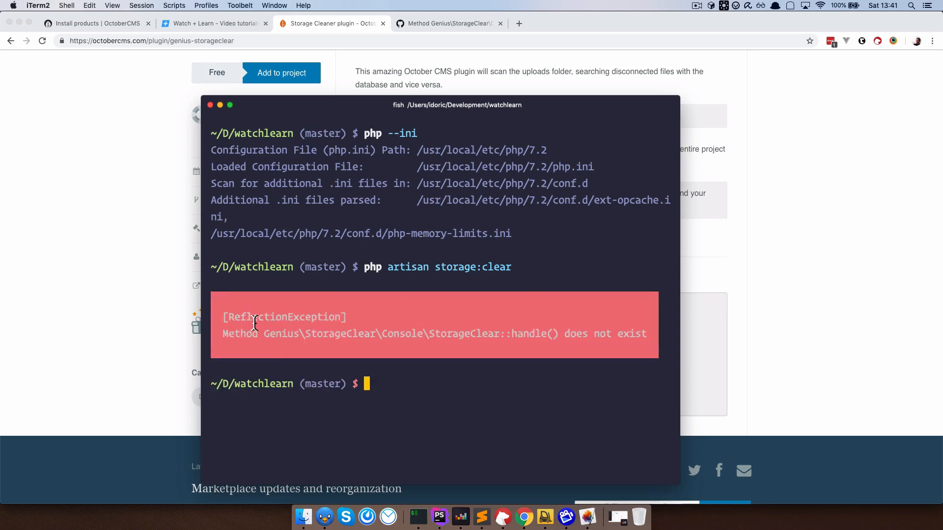
pyautogui.moveTo(390, 394)
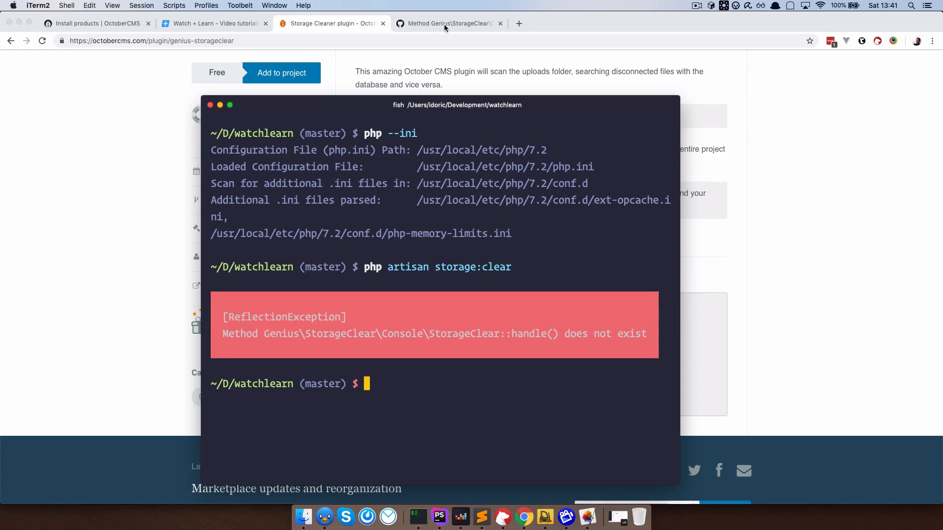
# Step: Find the GitHub issue #4 comment and select its suggested handle() method code
pyautogui.click(448, 23)
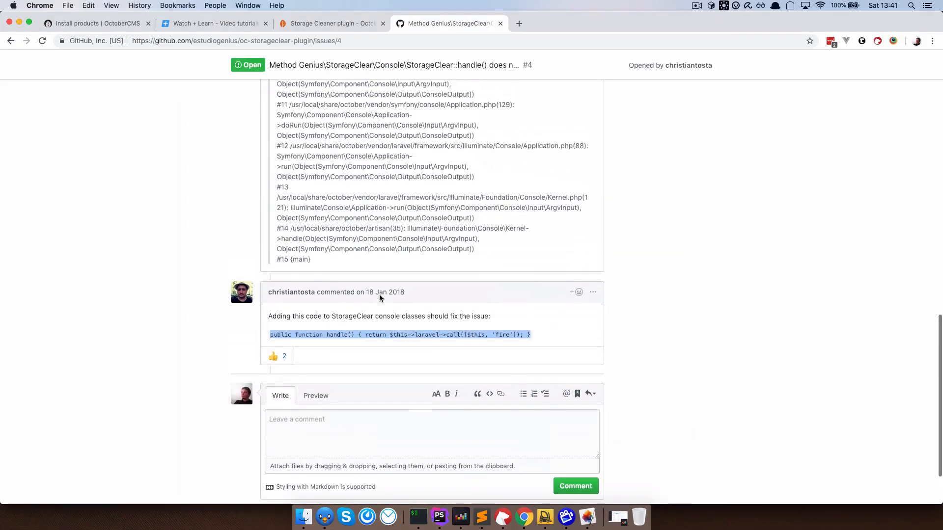
pyautogui.scroll(-3)
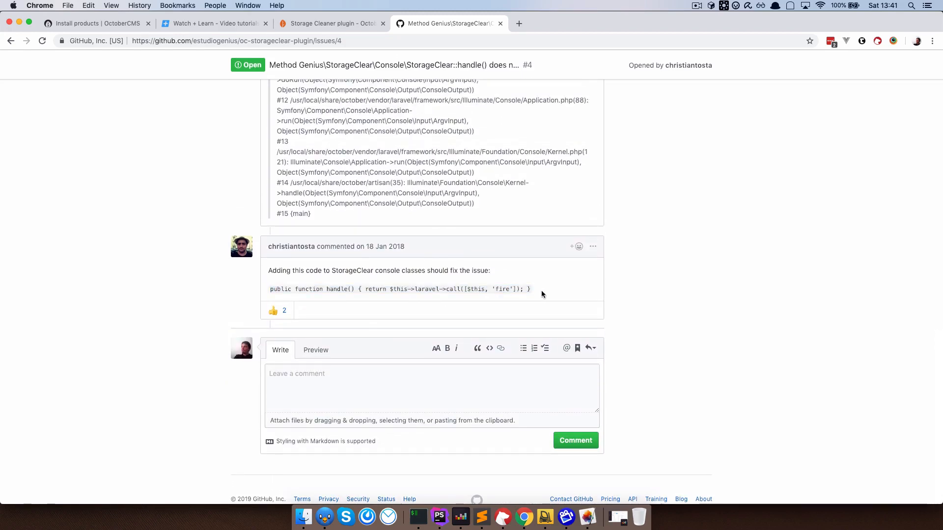
pyautogui.tripleClick(398, 289)
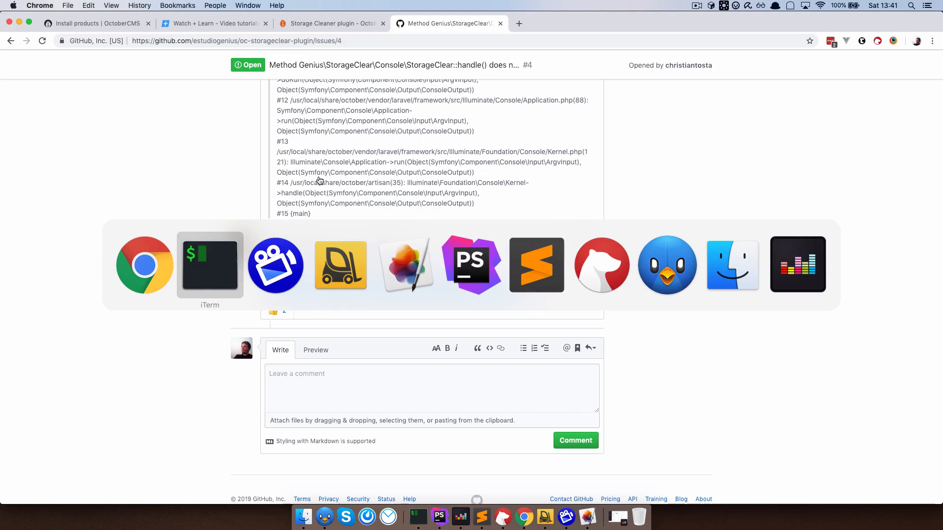
# Step: Open plugins/genius/storageclear/console/StorageClear.php in PhpStorm
pyautogui.click(472, 264)
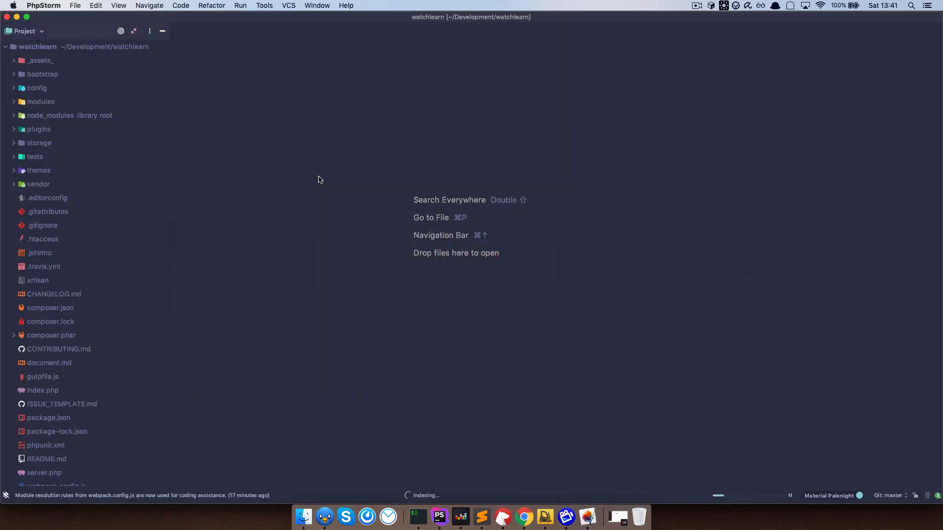
pyautogui.click(14, 129)
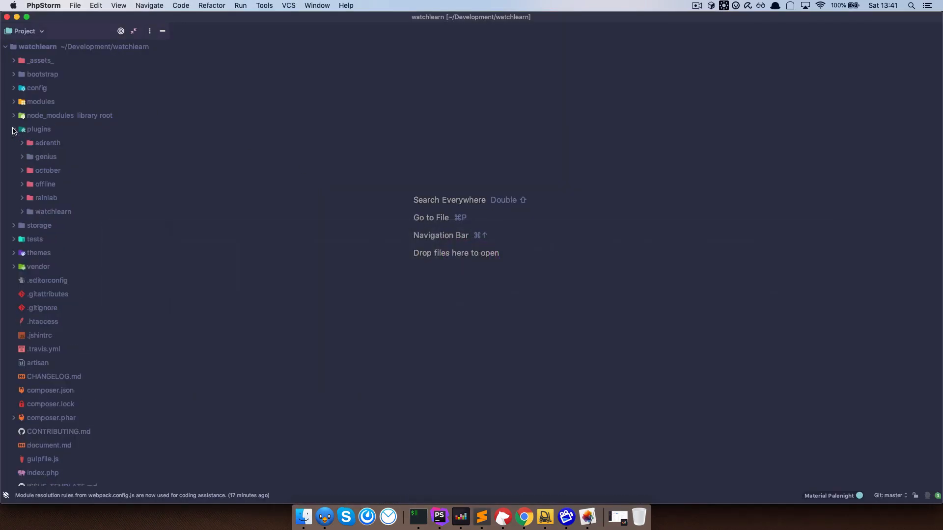
pyautogui.click(21, 157)
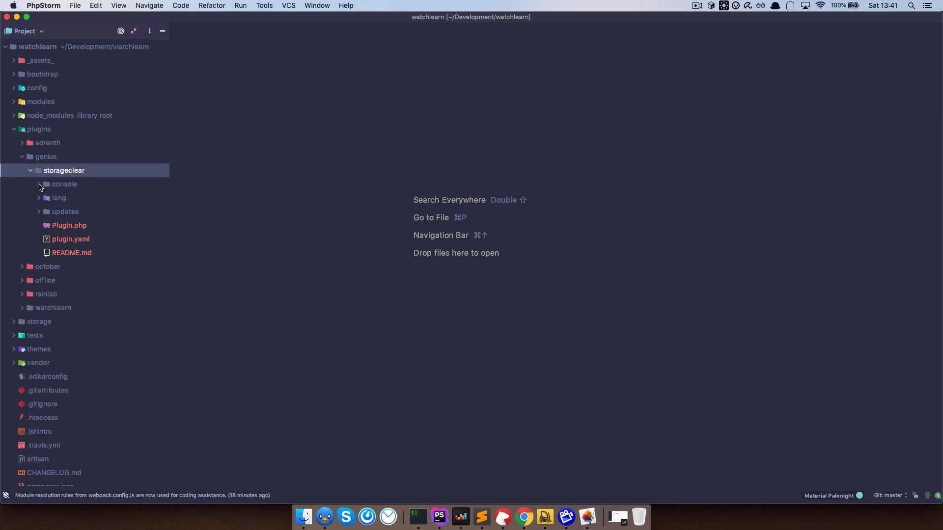
pyautogui.click(38, 185)
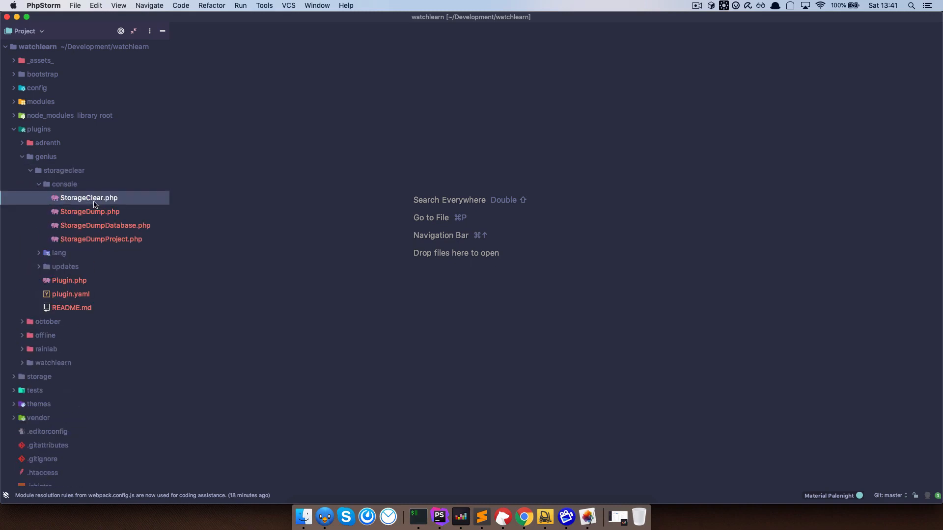
pyautogui.doubleClick(90, 198)
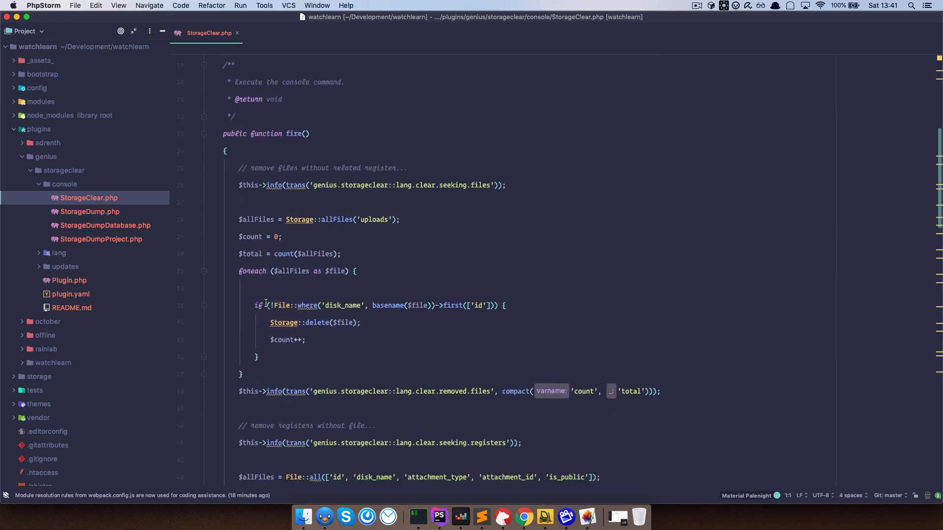
# Step: Add handle() returning $this->laravel->call([$this, 'fire']) to StorageClear.php
pyautogui.scroll(-3)
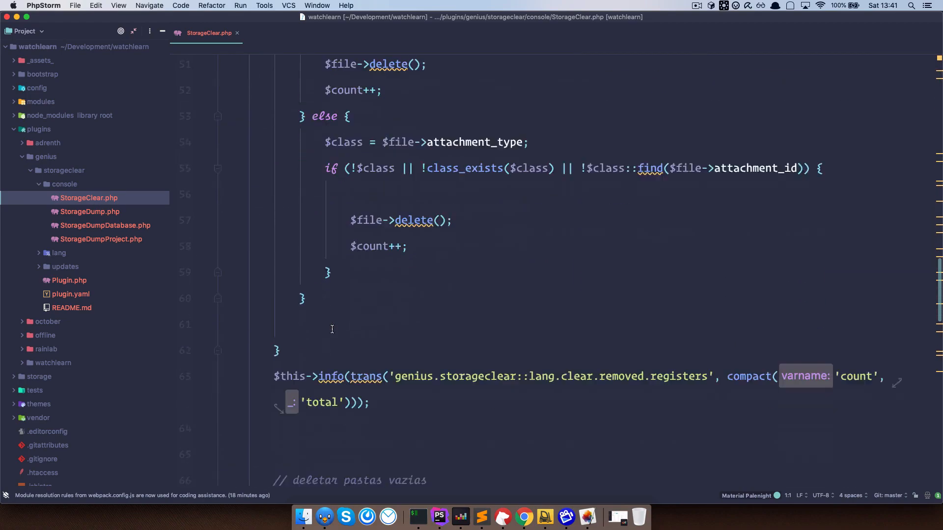
pyautogui.scroll(-3)
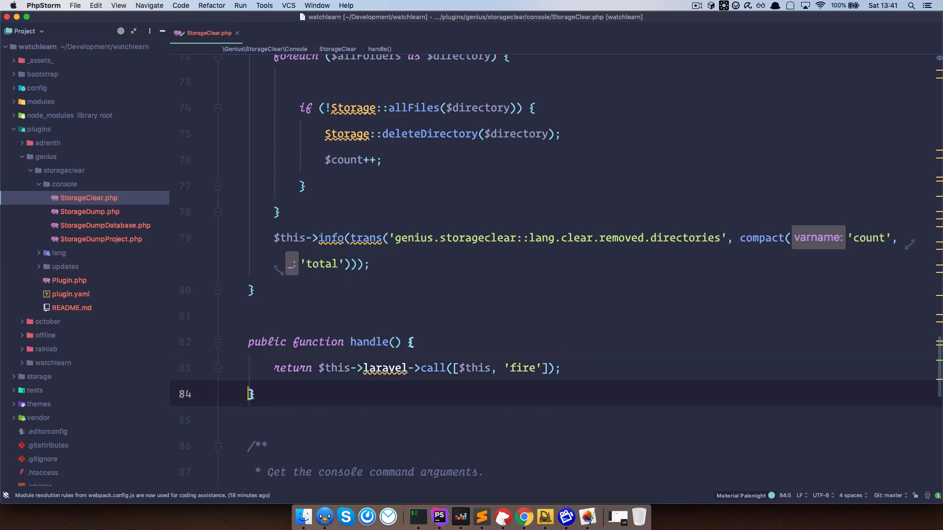
pyautogui.click(421, 342)
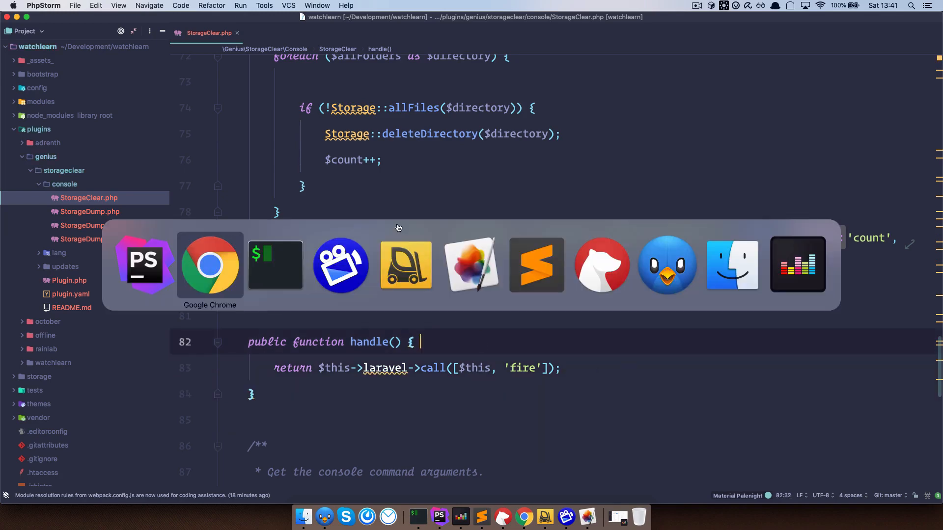
# Step: Check the storage folder's size in ForkLift's Get Info, showing 100.1 MB
pyautogui.click(405, 265)
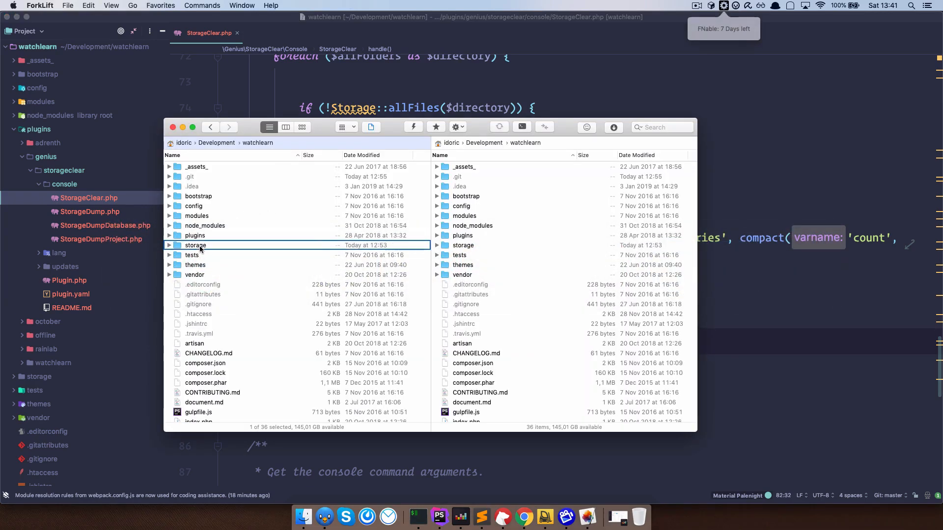
pyautogui.rightClick(195, 245)
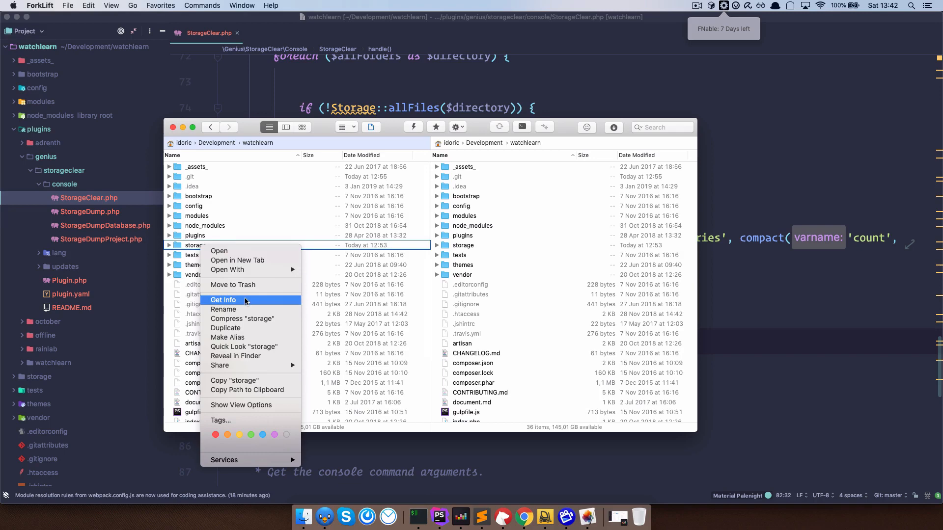
pyautogui.click(223, 301)
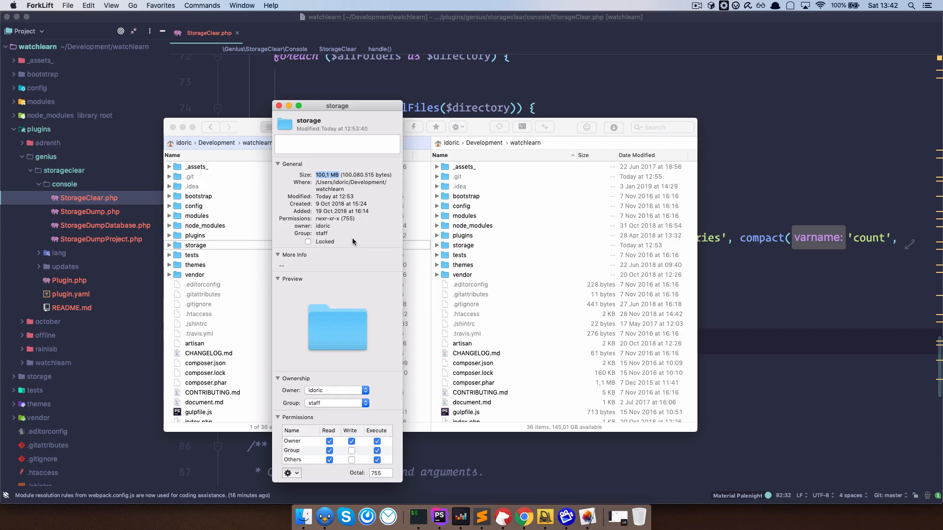
pyautogui.click(279, 106)
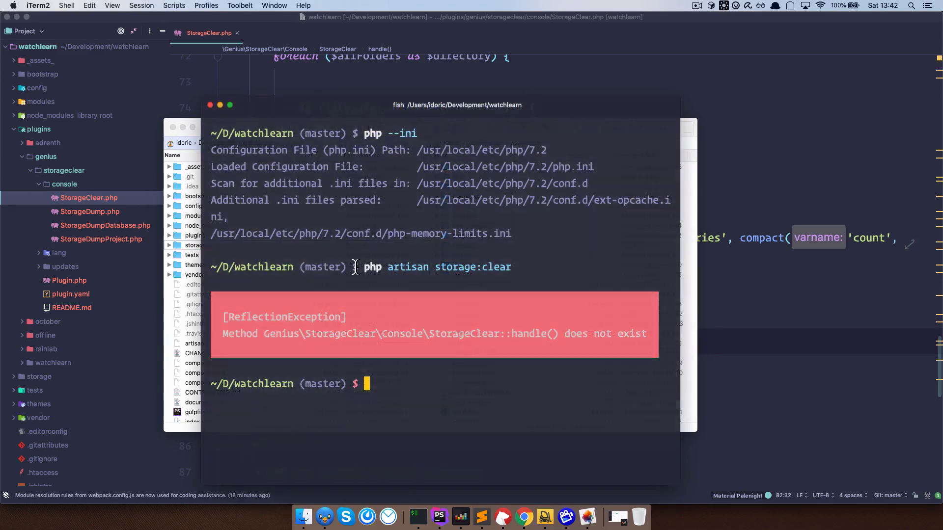
# Step: Run php artisan storage:clear again, now removing 474 files, 9 registers and 2 empty directories
pyautogui.write('php artisan storage:clear')
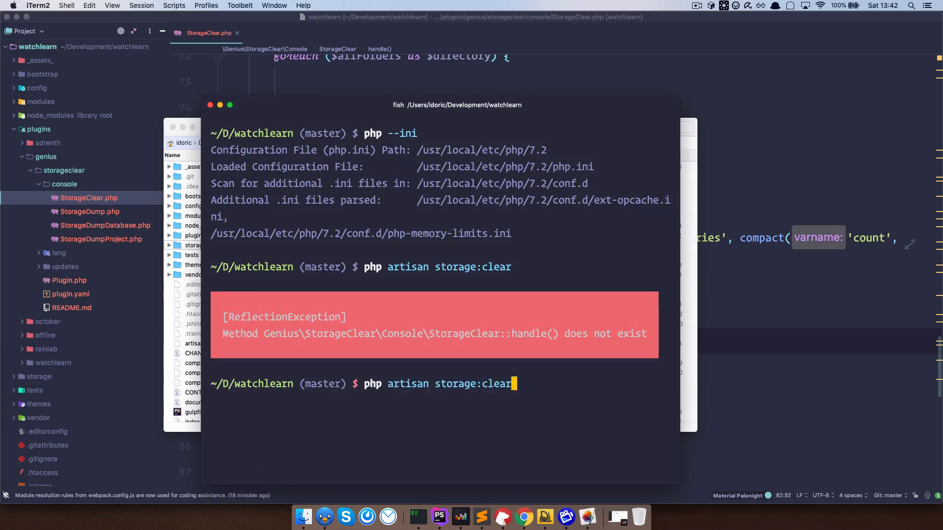
pyautogui.press('Return')
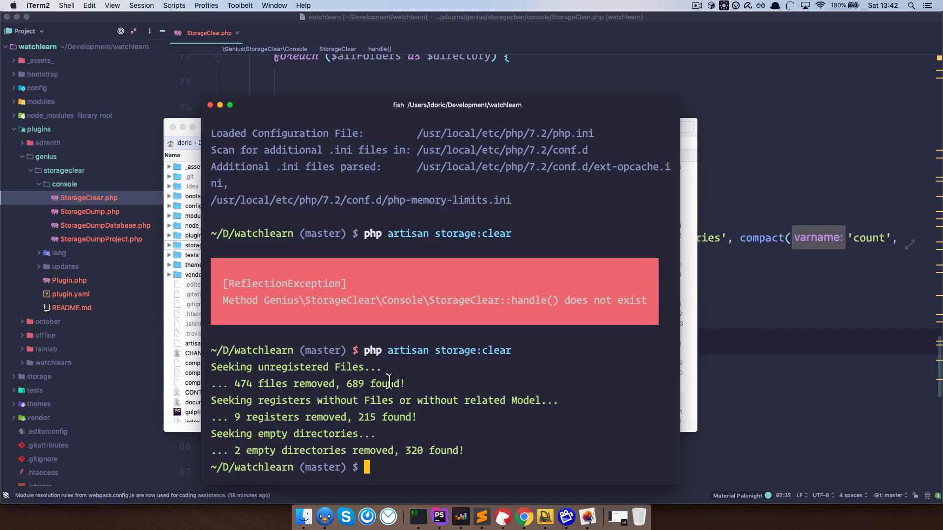
pyautogui.moveTo(230, 114)
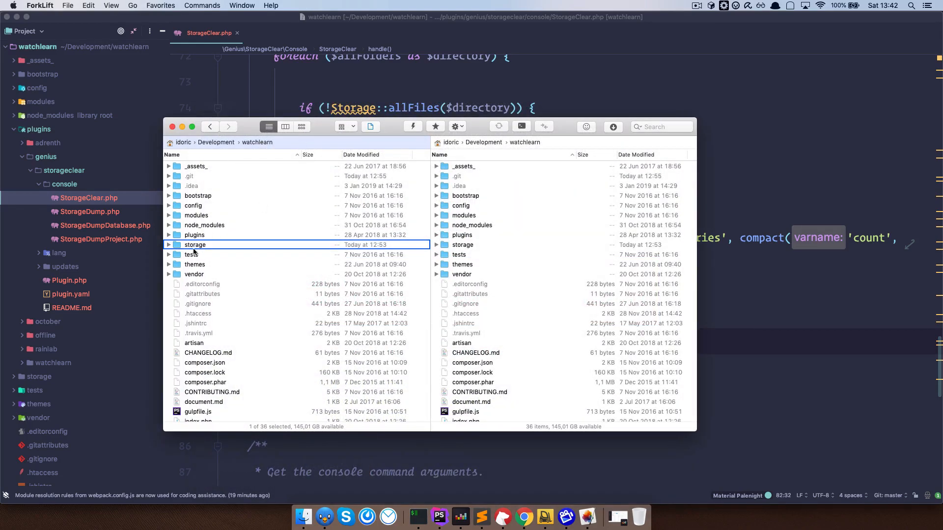
# Step: Check the storage folder's info showing it shrank to 86 MB, then dismiss the info panel
pyautogui.rightClick(194, 244)
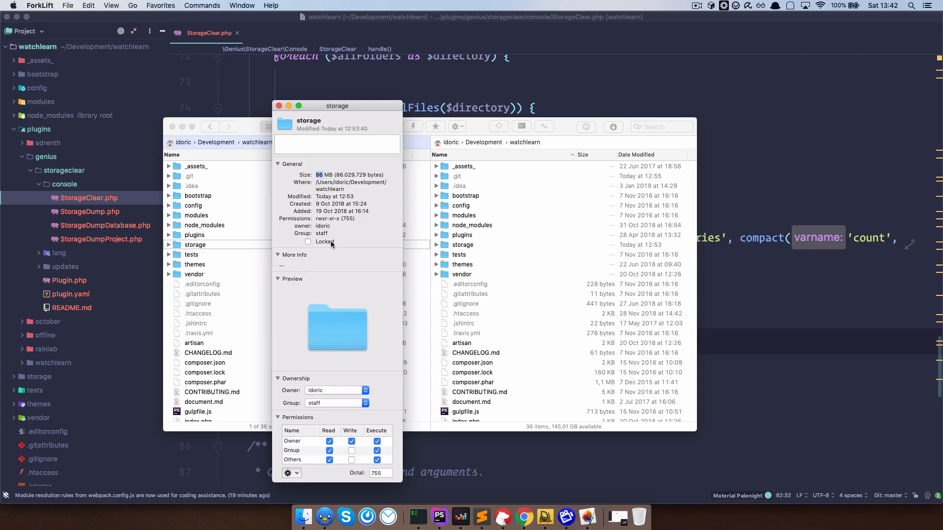
pyautogui.moveTo(280, 112)
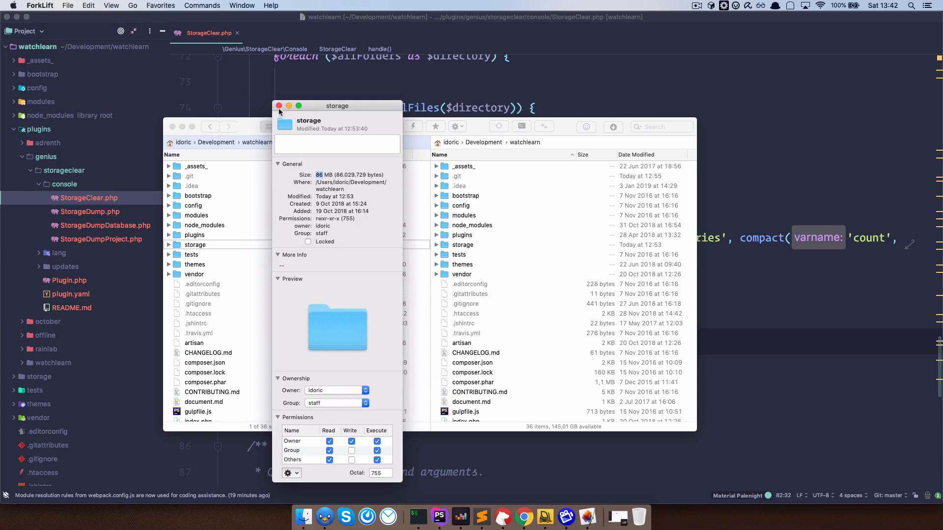
pyautogui.click(278, 106)
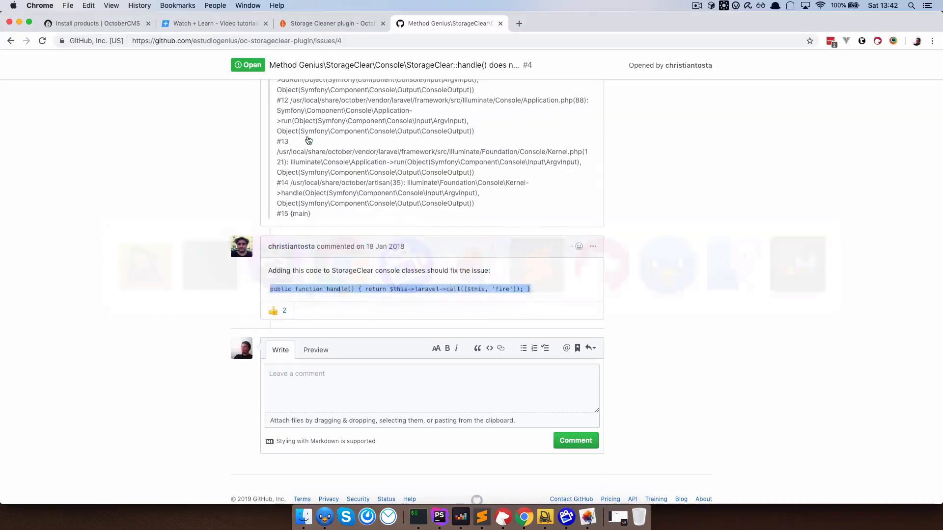
# Step: Verify the local Watch + Learn site still loads the Login and Registration (with JWT) episode page
pyautogui.click(213, 23)
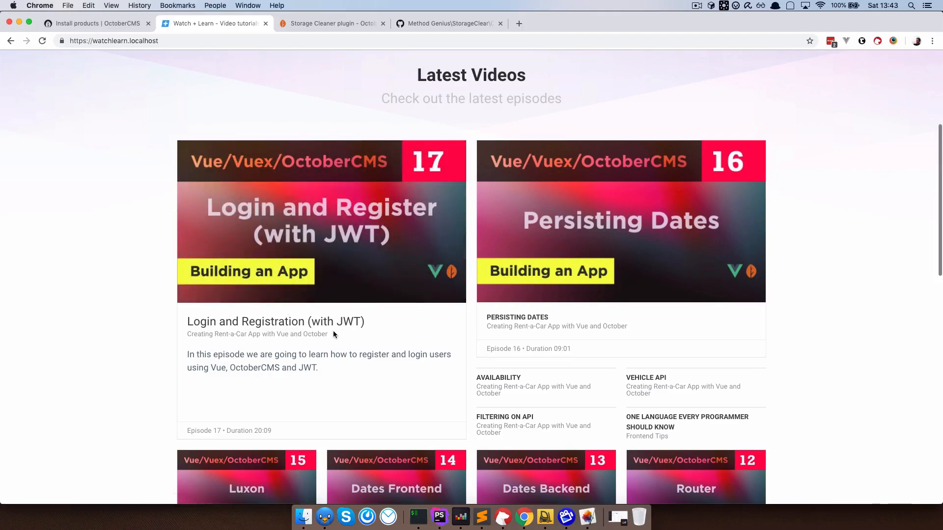
pyautogui.scroll(3)
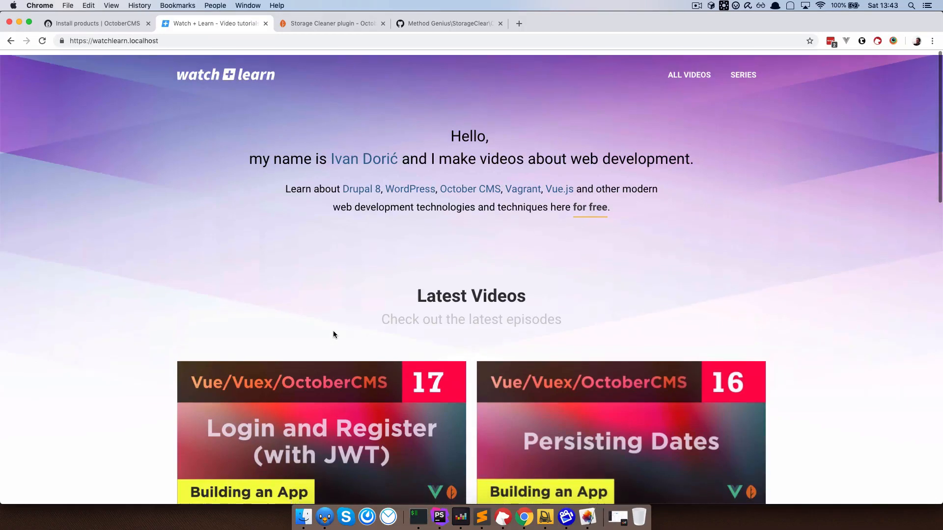
pyautogui.click(320, 433)
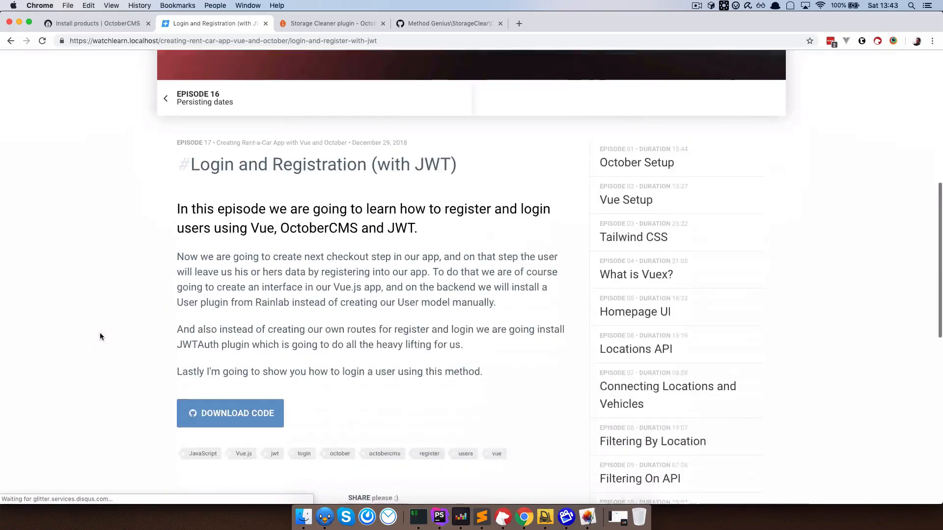
pyautogui.scroll(-3)
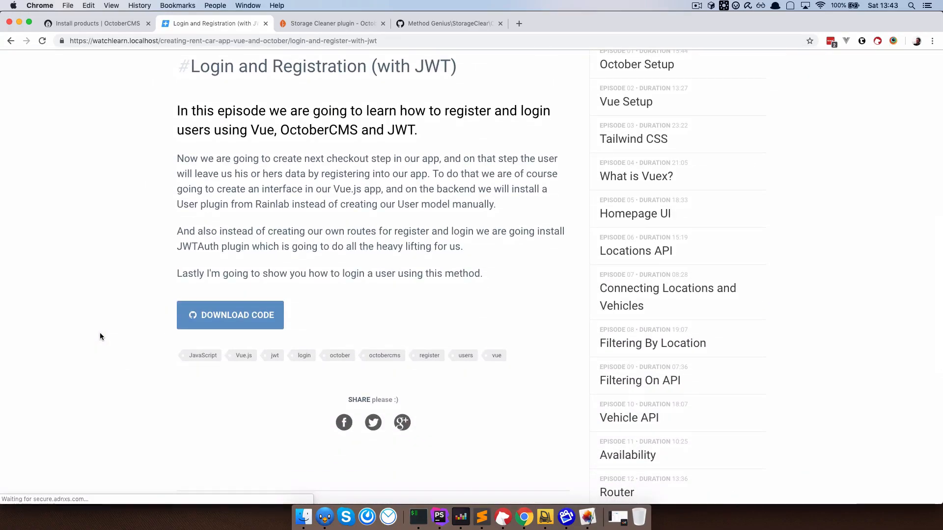
pyautogui.scroll(3)
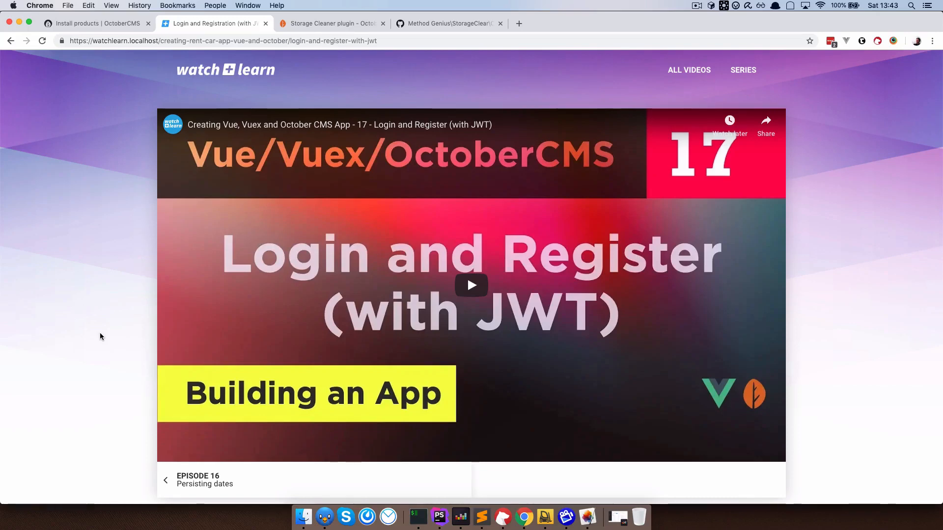
pyautogui.moveTo(562, 200)
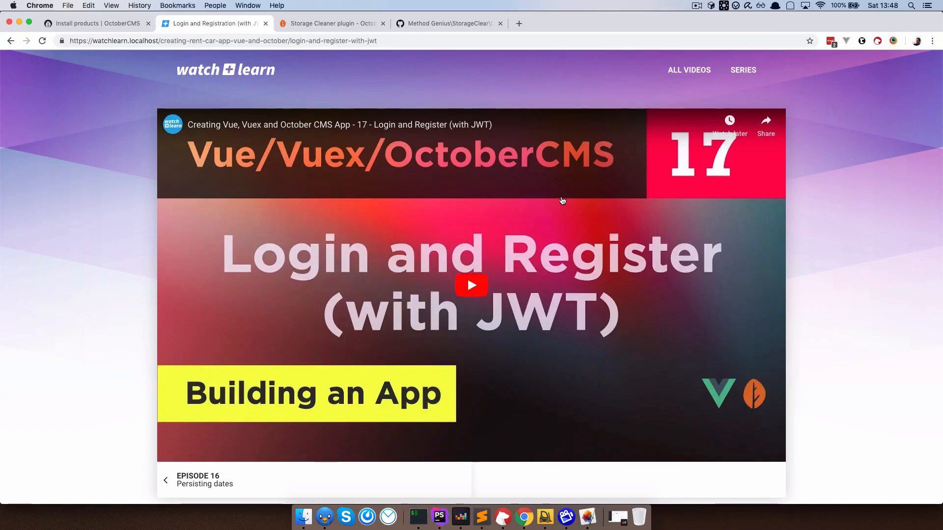